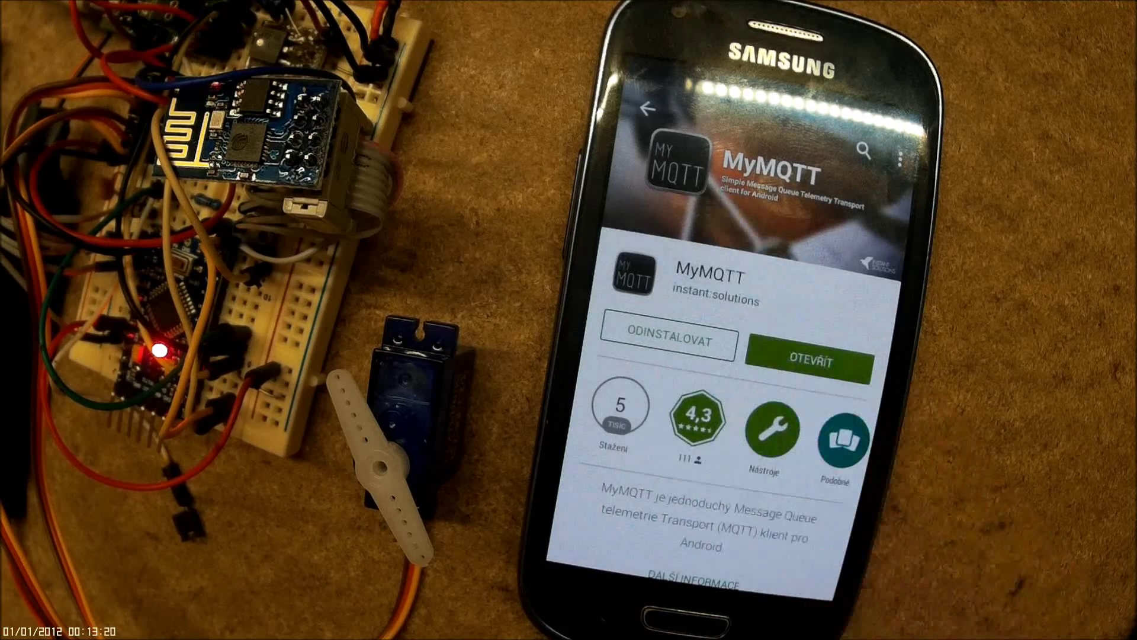
Start MyMQTT via the OTEVŘÍT button on its Play Store page
left_click(813, 359)
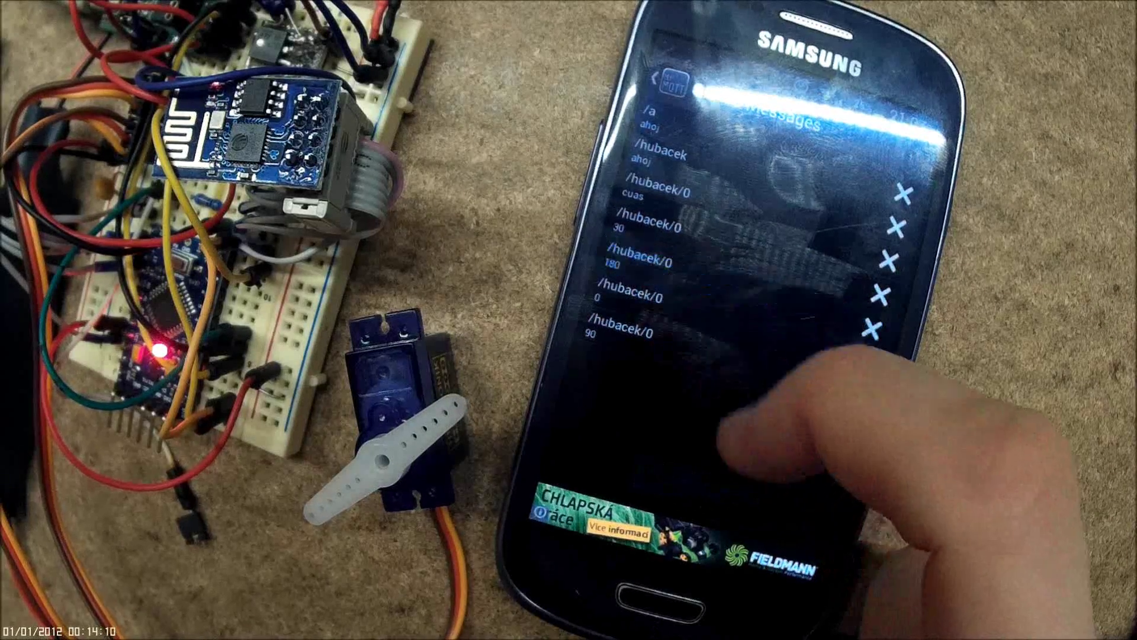
Re-publish the saved /hubacek/0 message with payload 0, turning the servo to 0°
left_click(653, 295)
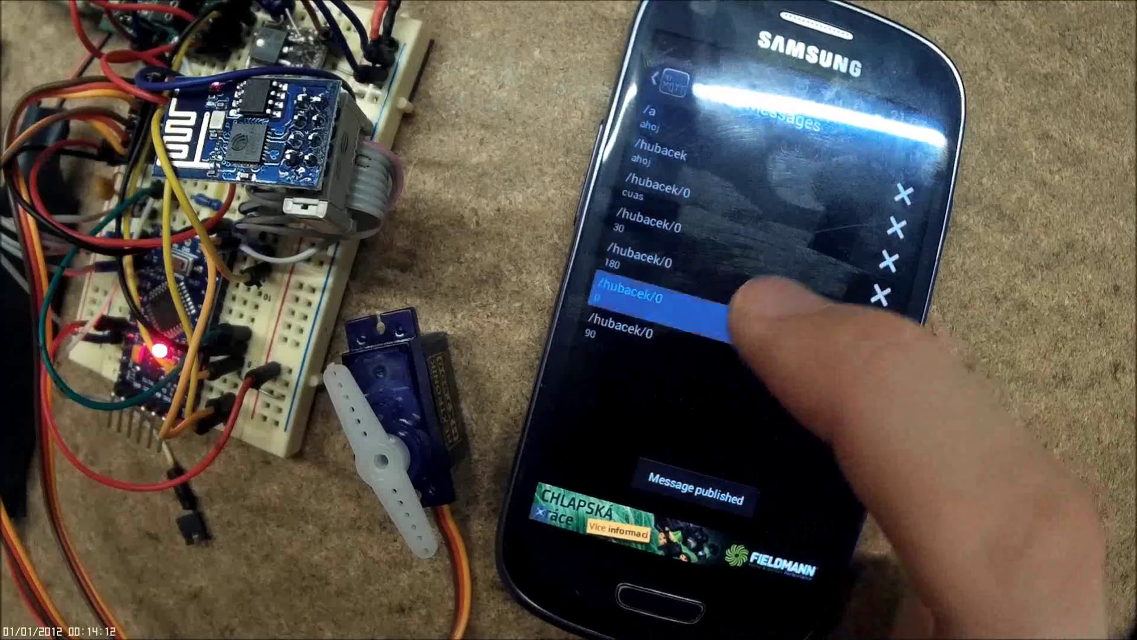